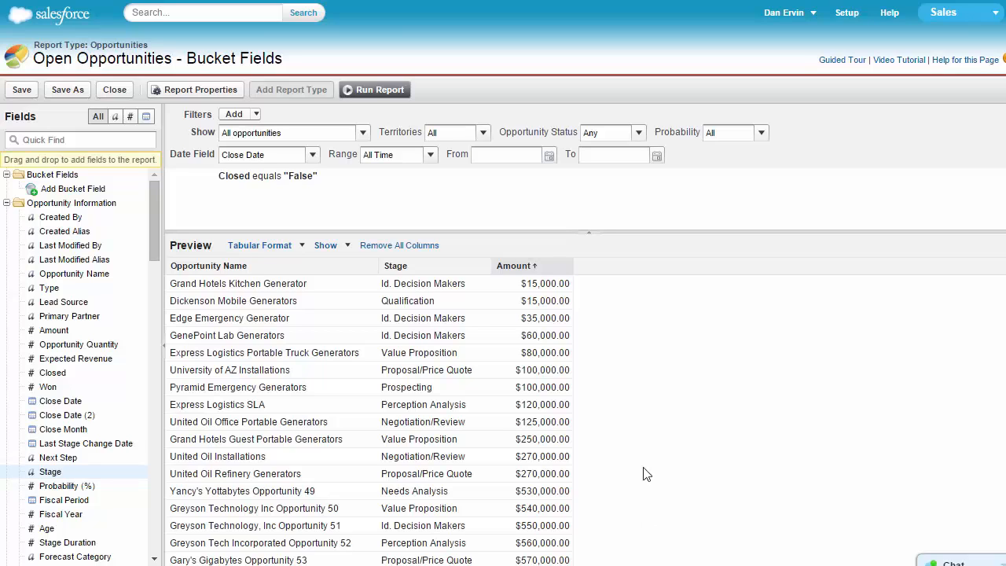
# Begin a bucket field from the Amount column via 'Bucket this Field...'
pyautogui.click(566, 264)
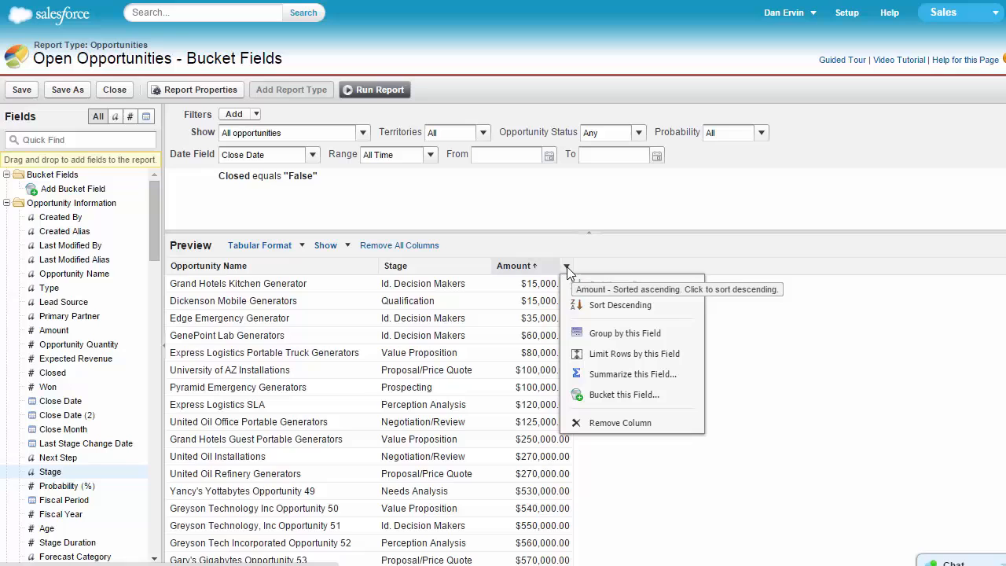
pyautogui.moveTo(641, 396)
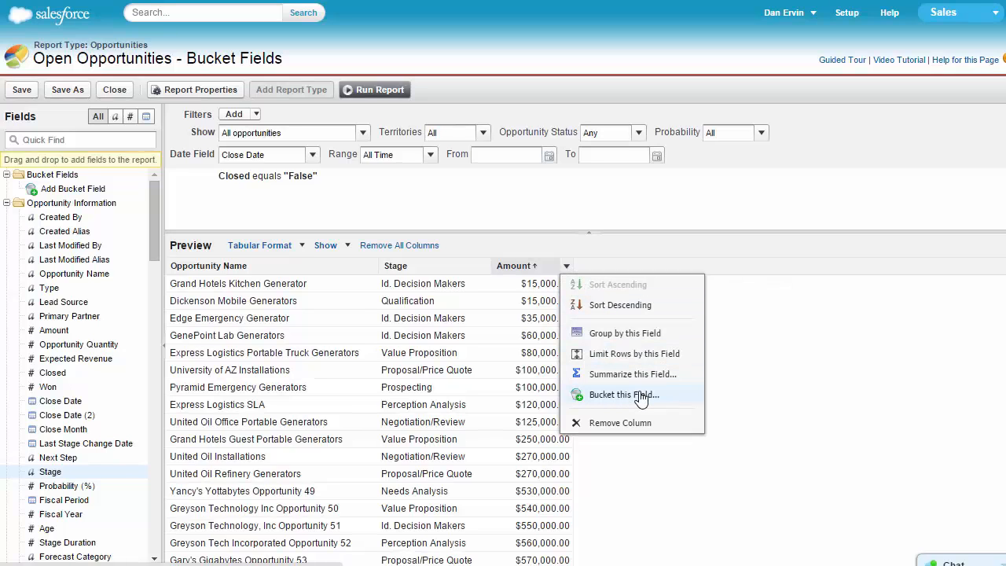
pyautogui.click(623, 394)
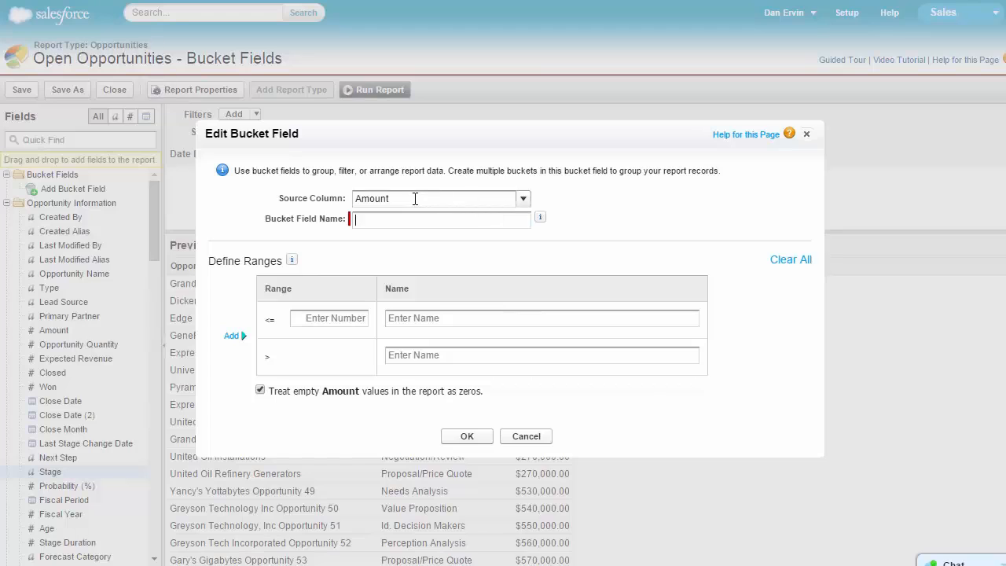
# Enter 'Amount Category' as the Bucket Field Name
pyautogui.doubleClick(381, 198)
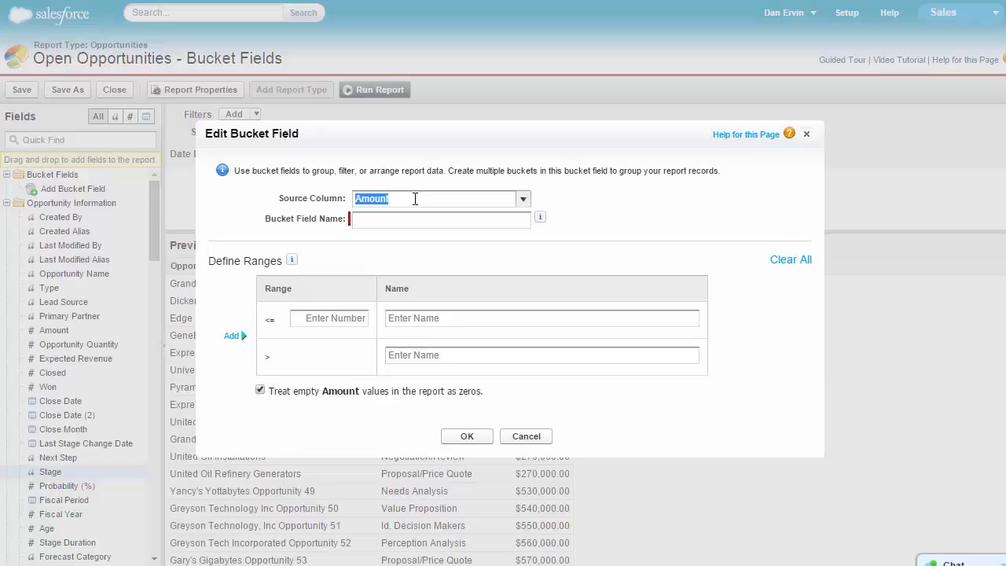
pyautogui.write('A')
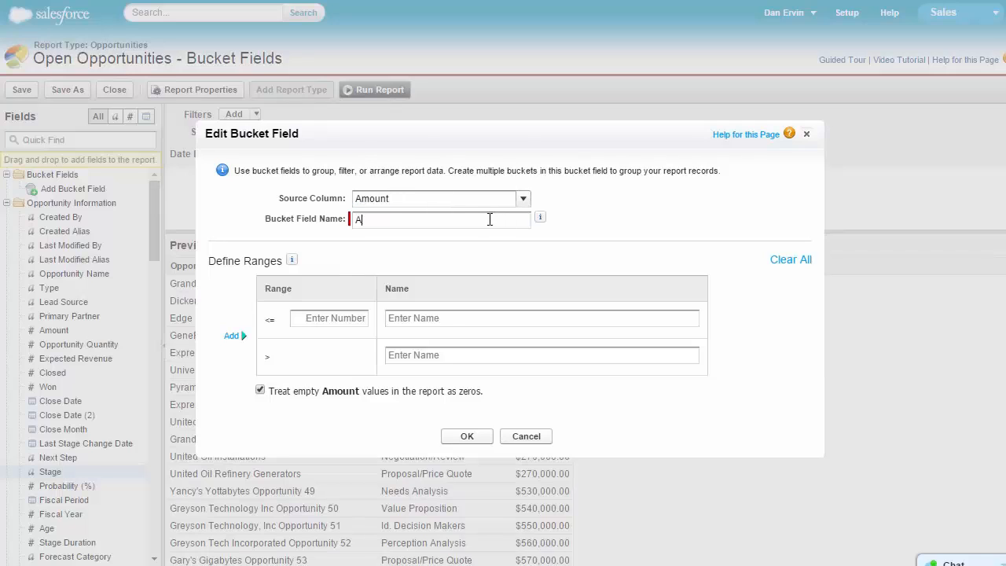
pyautogui.write('mount Cat')
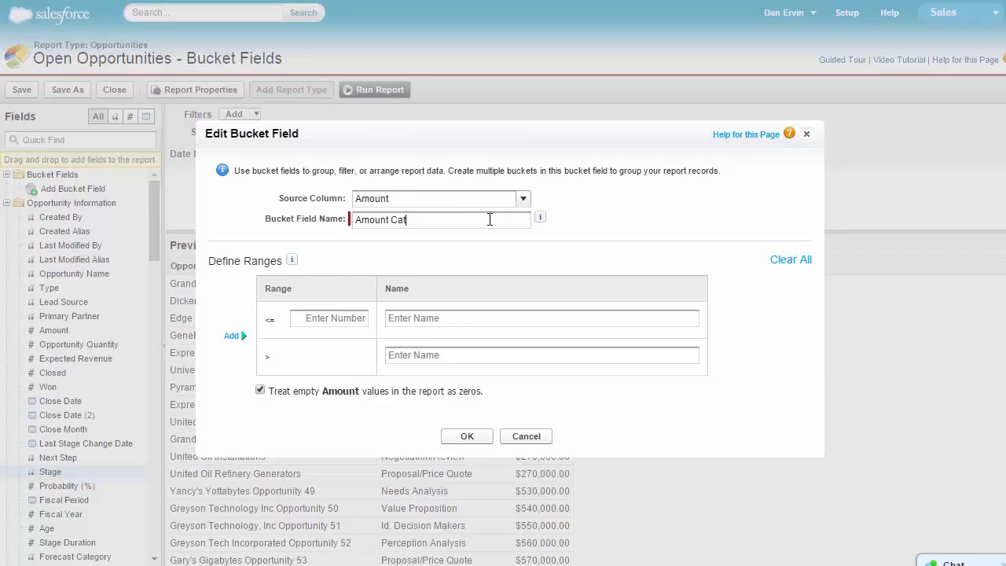
pyautogui.write('egory')
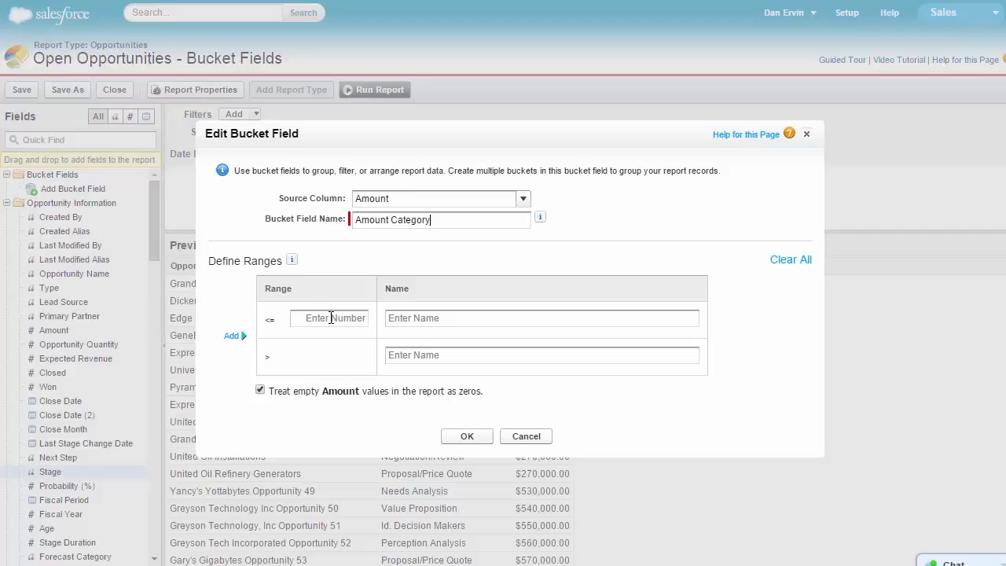
# Split the ranges at 99999, naming the lower bucket 'Standard' and the upper 'Huge'
pyautogui.write('9')
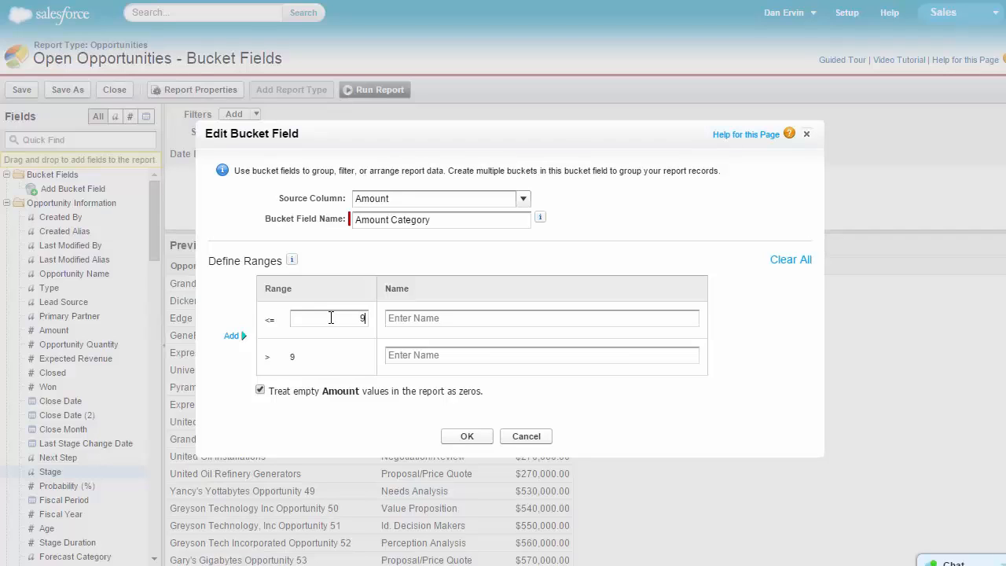
pyautogui.write('9999')
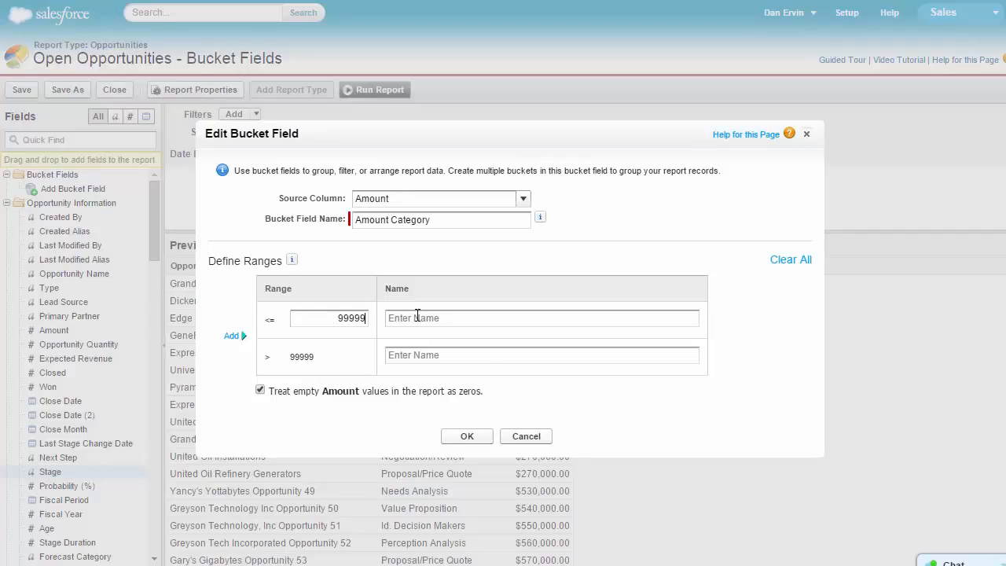
pyautogui.write('Standard')
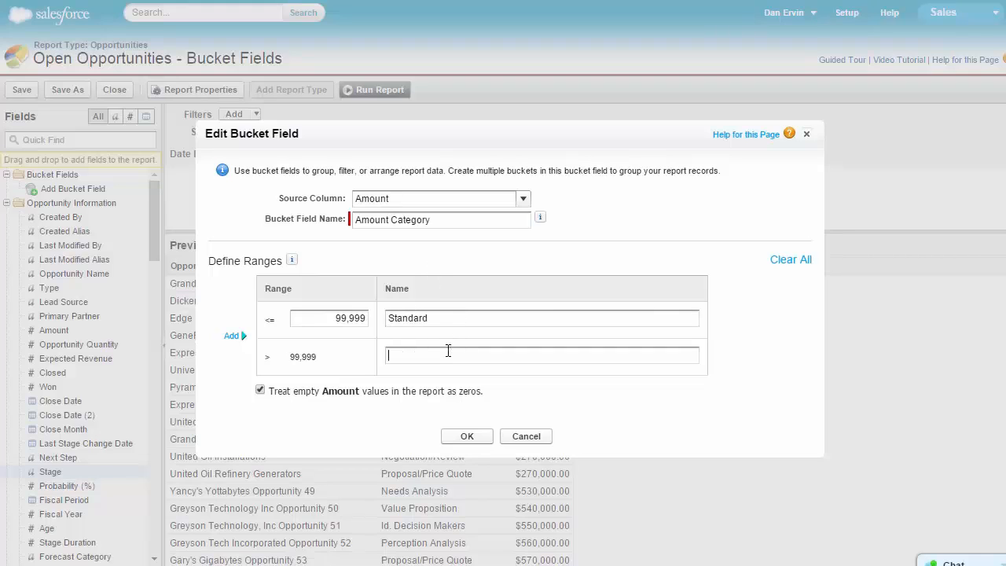
pyautogui.write('H')
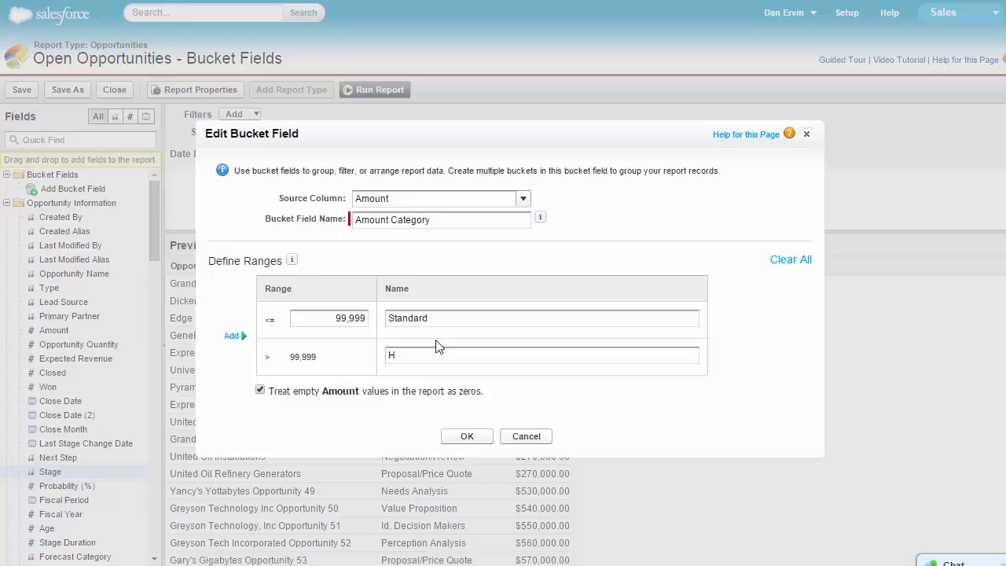
pyautogui.write('uge')
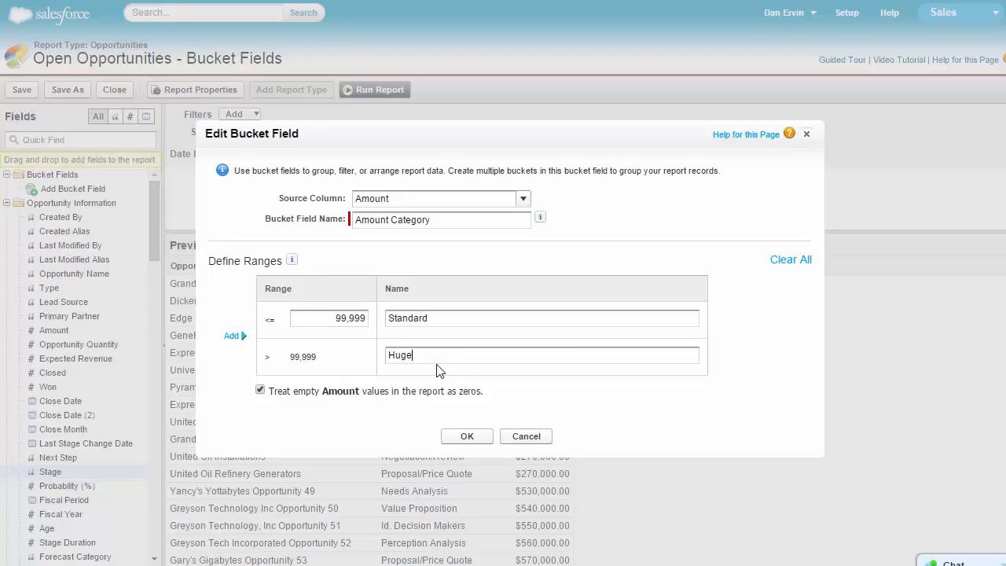
# Insert a 'Large' range up to 1000000 between them and save the bucket field with OK
pyautogui.click(233, 337)
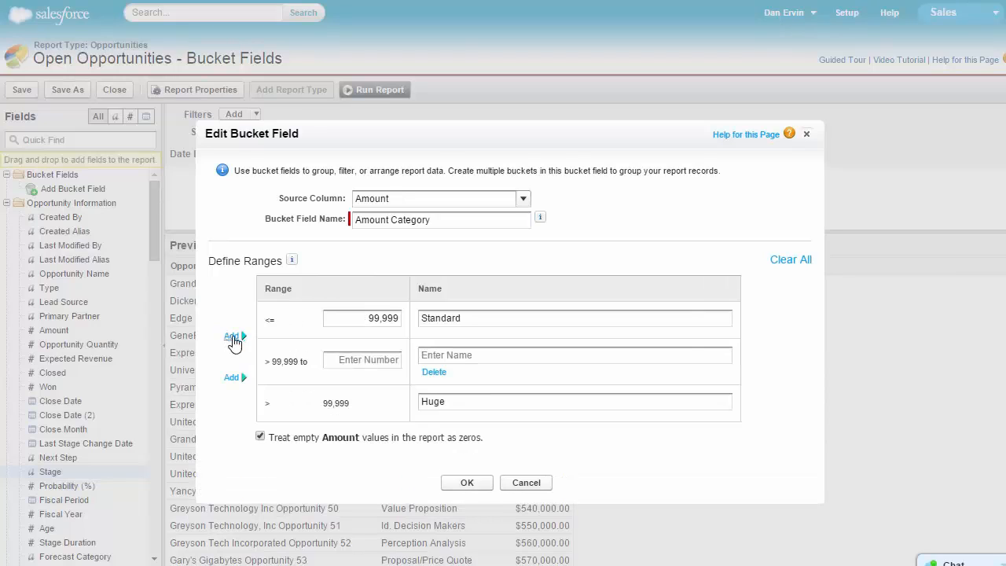
pyautogui.write('Large')
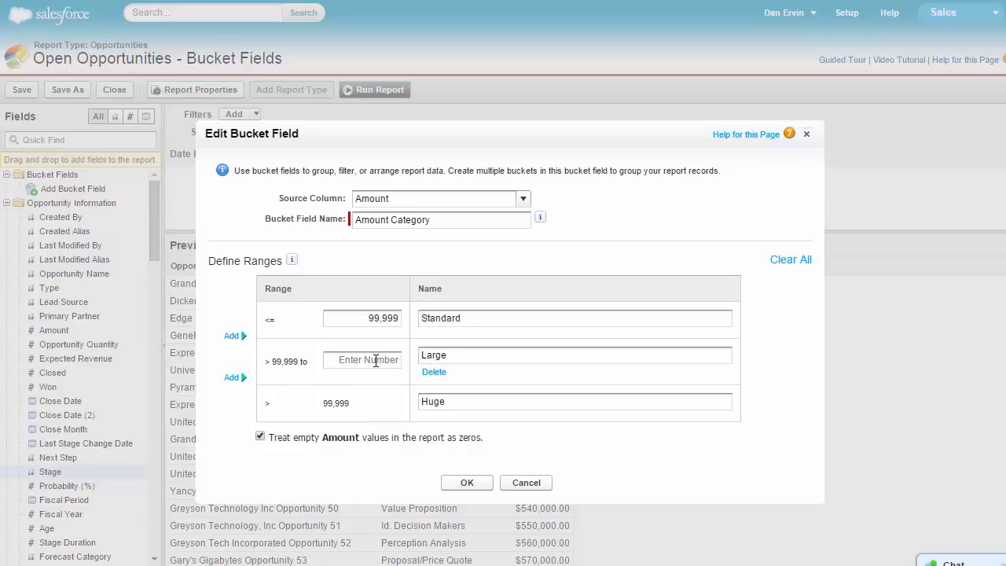
pyautogui.write('1000000')
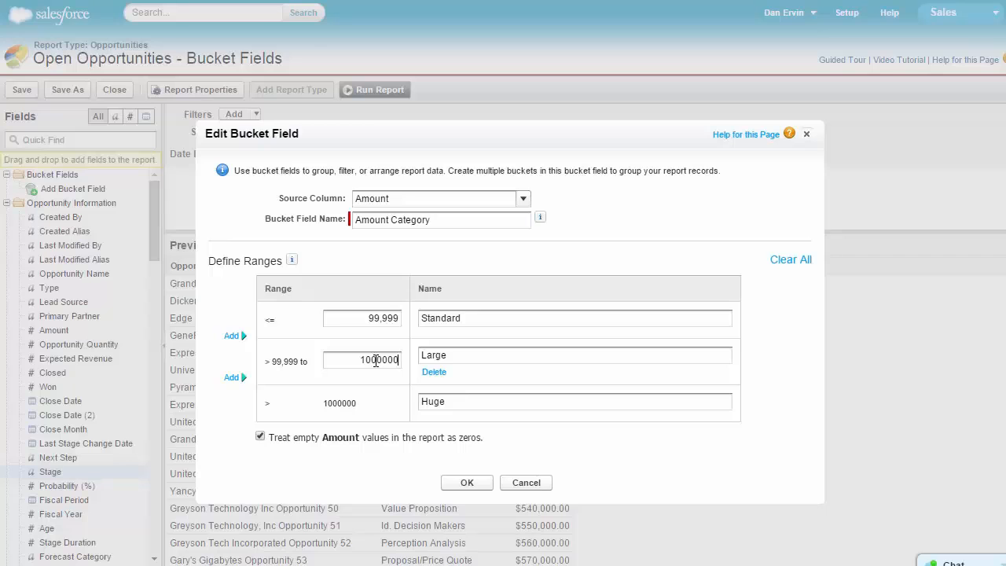
pyautogui.click(465, 481)
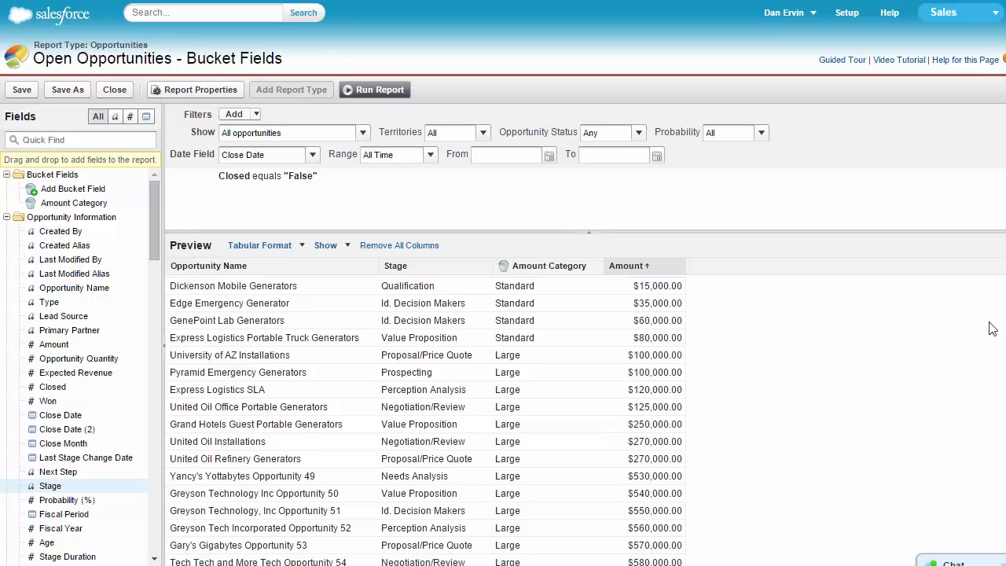
pyautogui.click(629, 266)
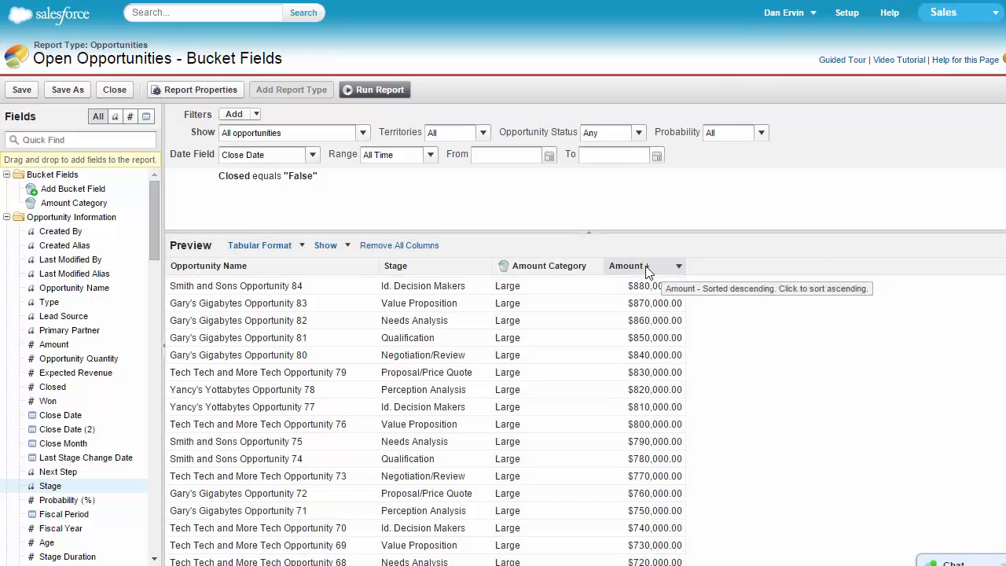
pyautogui.click(627, 265)
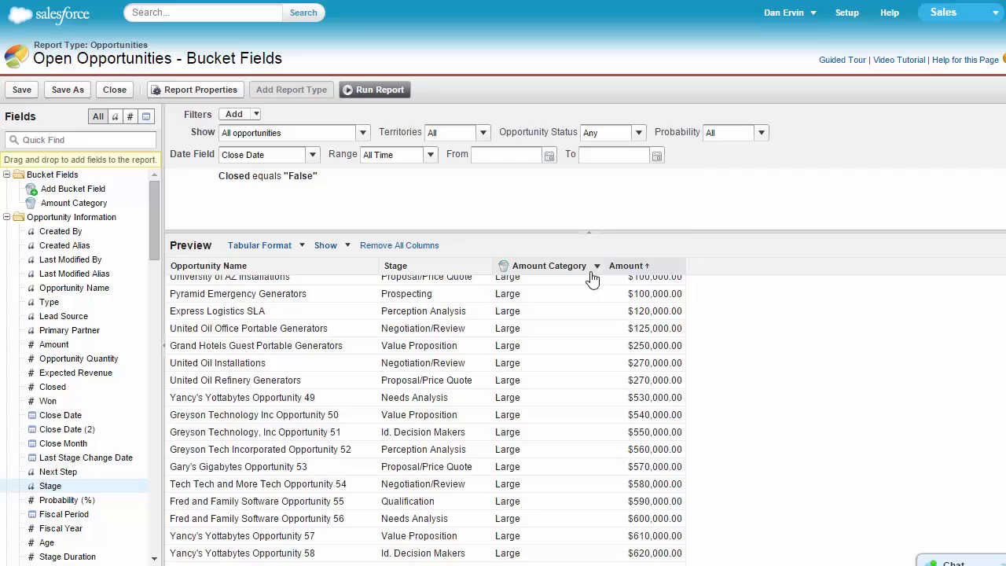
pyautogui.click(591, 264)
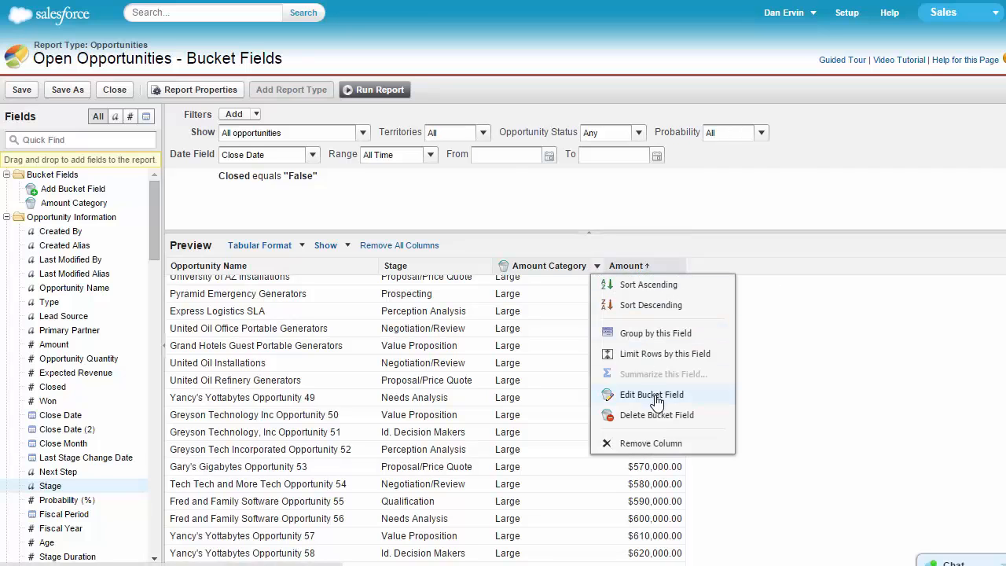
pyautogui.click(651, 395)
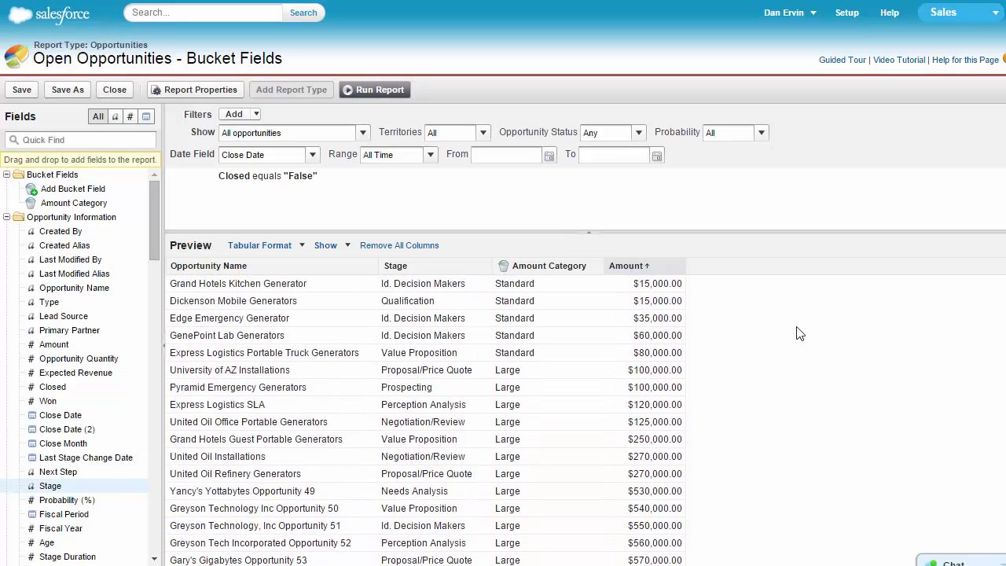
pyautogui.moveTo(776, 358)
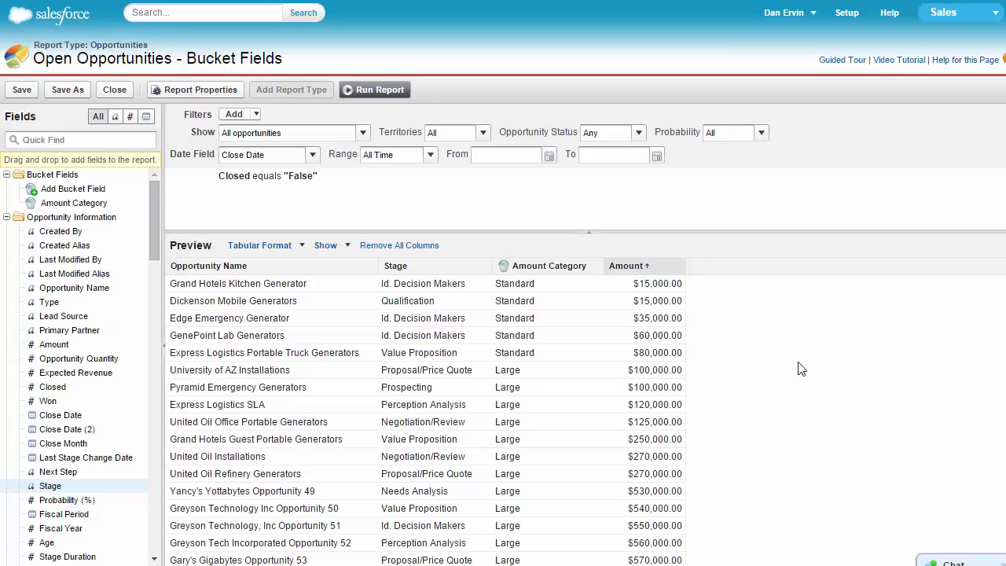
pyautogui.moveTo(814, 371)
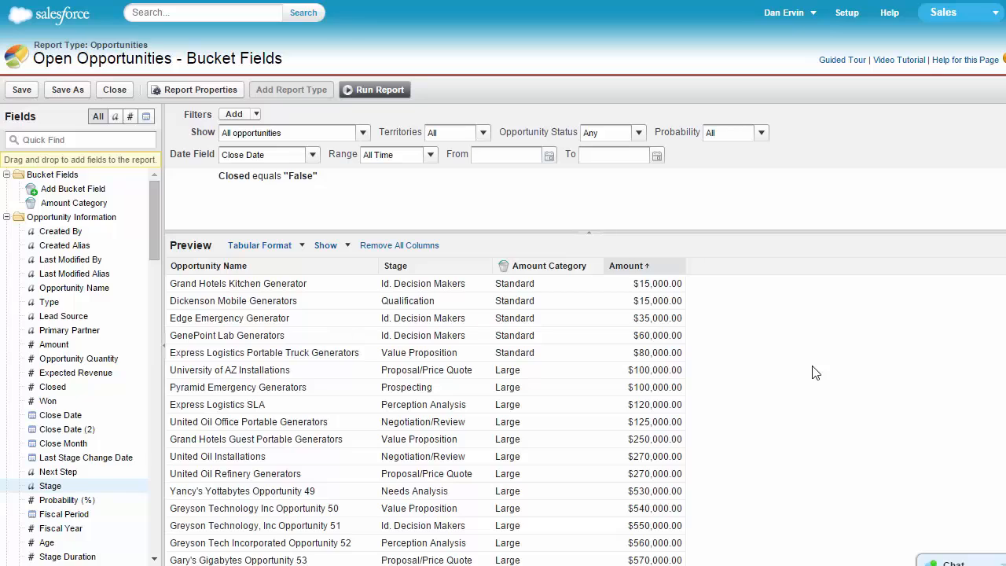
pyautogui.moveTo(811, 371)
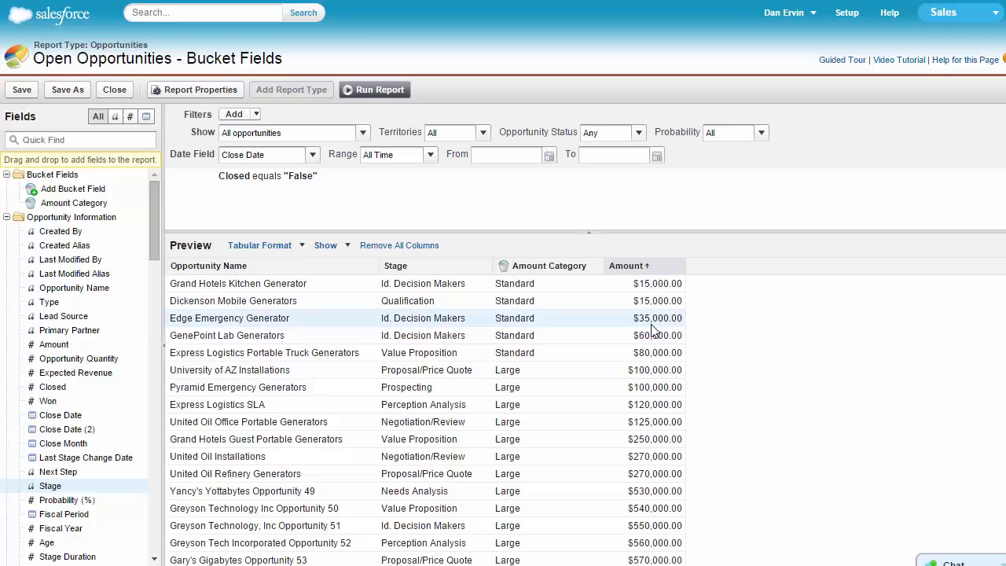
# Show the Stage column header's dropdown options
pyautogui.click(487, 266)
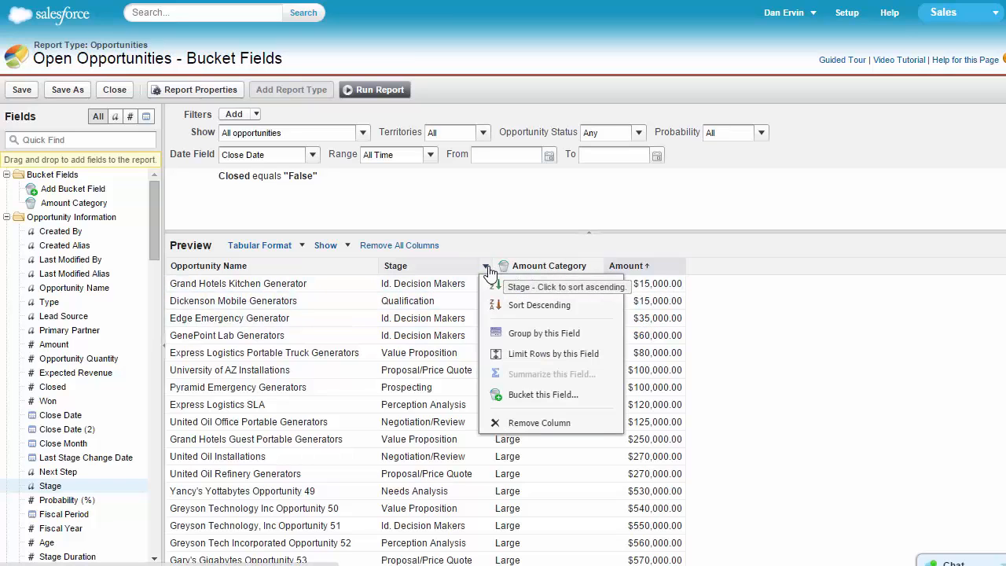
# Bucket the Stage field as 'Sales Process' and name new buckets Discovery and Quoted
pyautogui.click(542, 393)
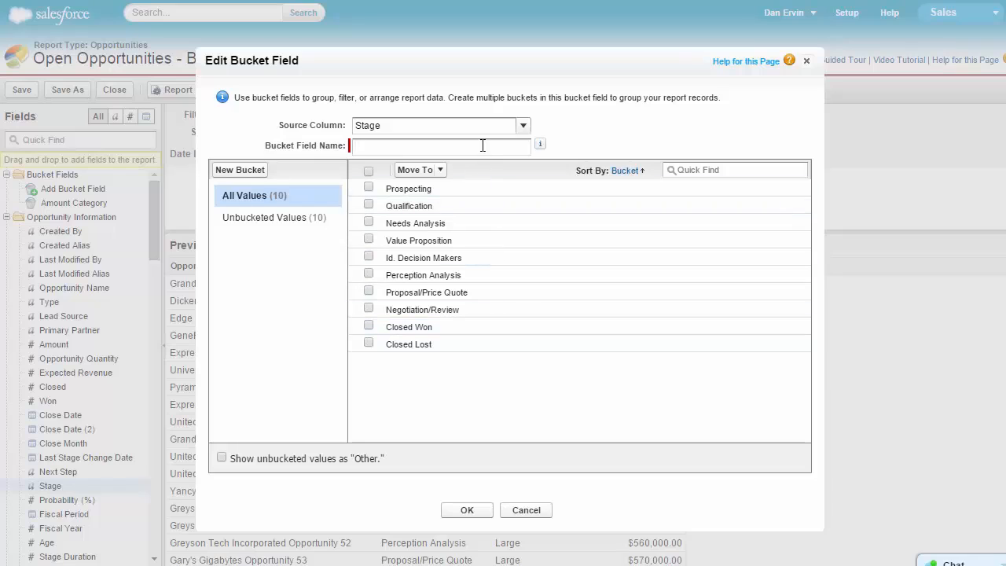
pyautogui.write('Sales Process')
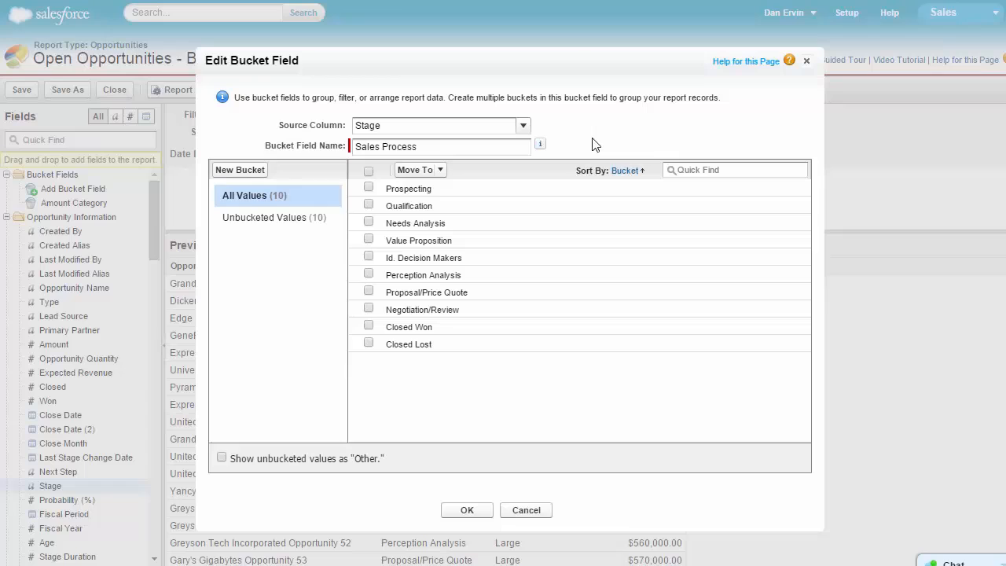
pyautogui.moveTo(257, 176)
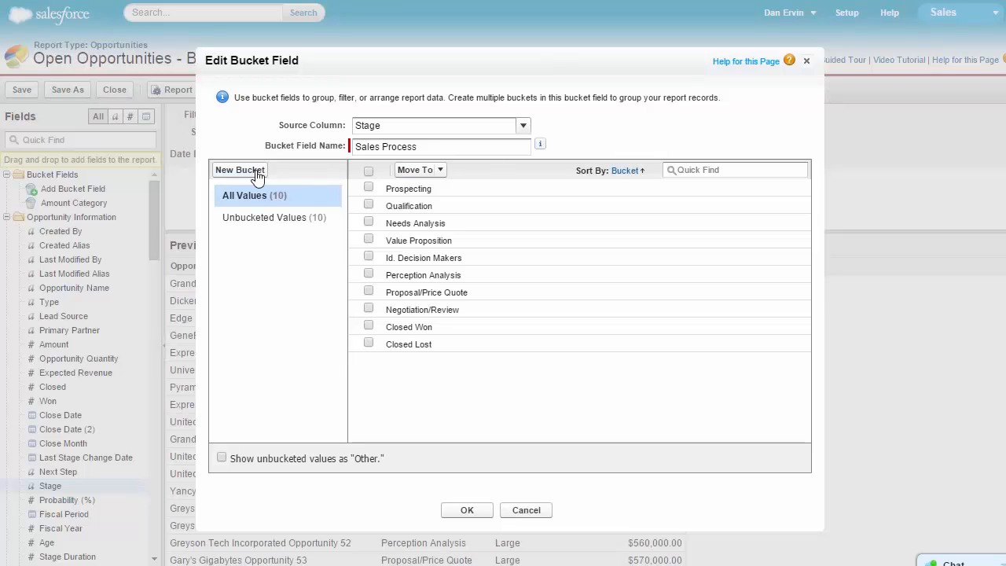
pyautogui.write('Discovery')
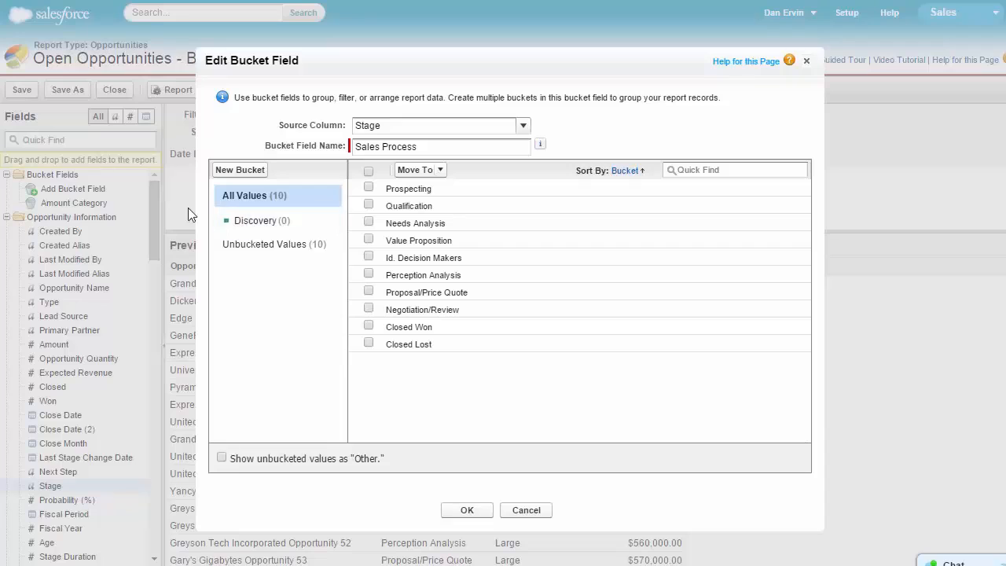
pyautogui.write('Quoted')
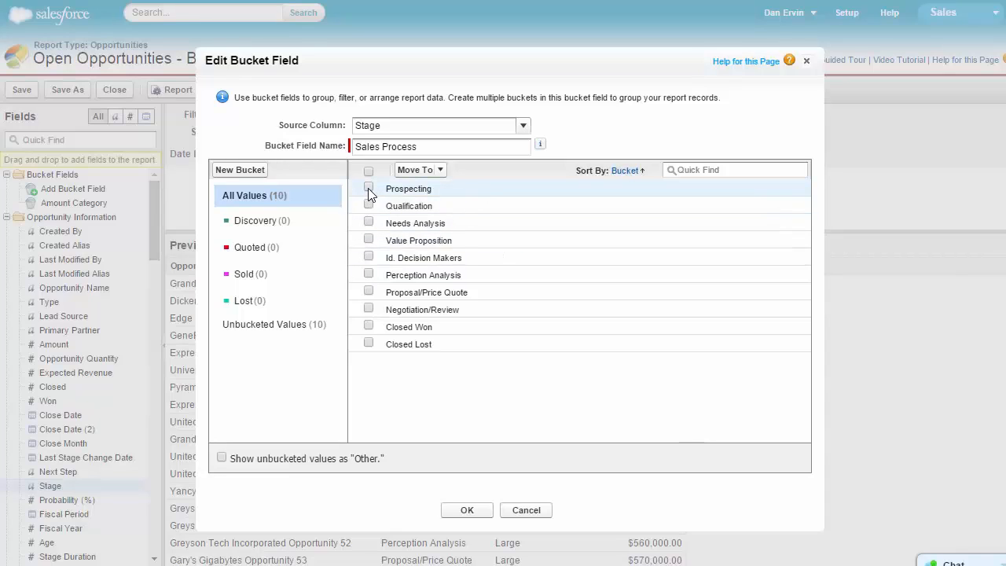
# Assign the early stages to Discovery, show unbucketed values as Other, and save with OK
pyautogui.click(368, 223)
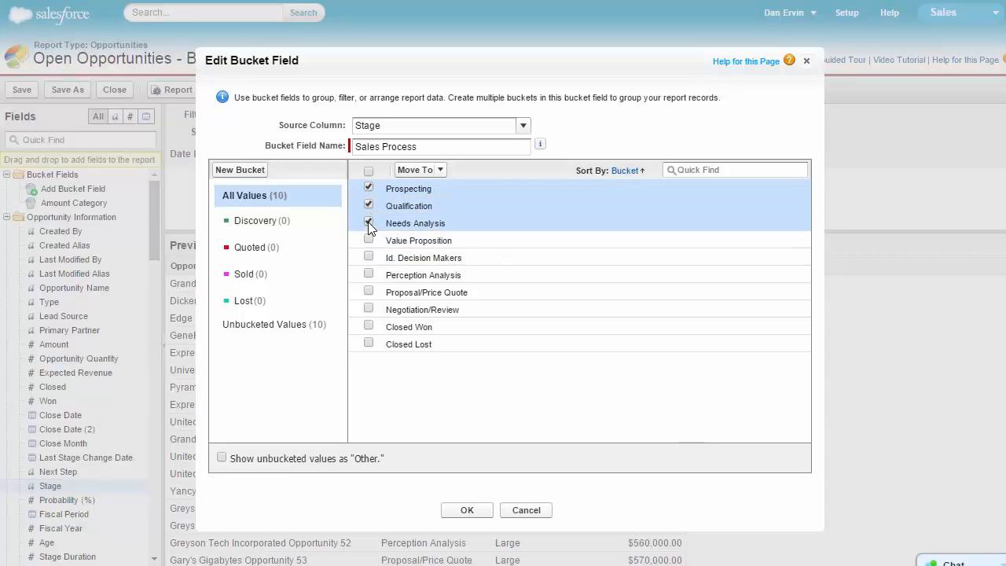
pyautogui.click(368, 241)
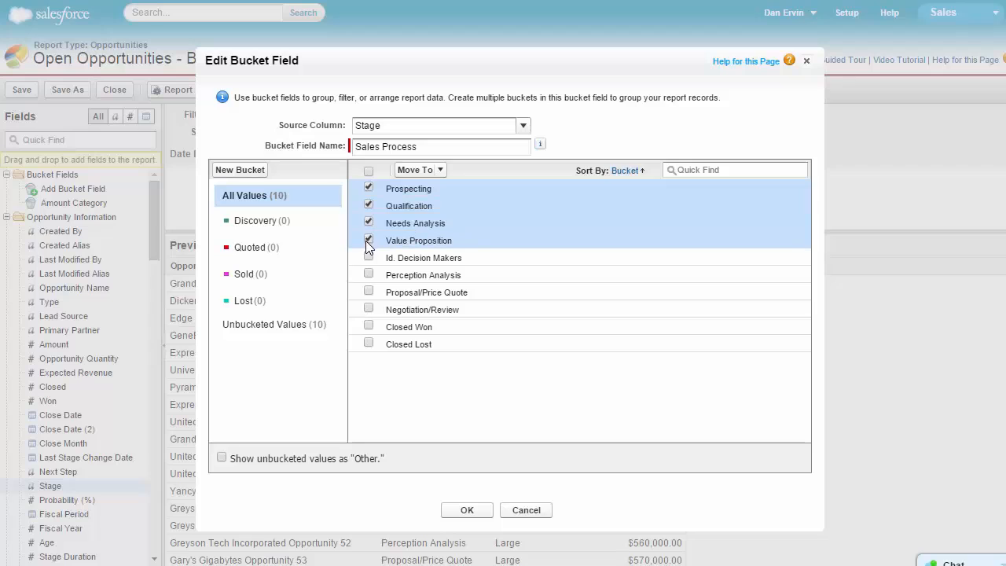
pyautogui.click(367, 258)
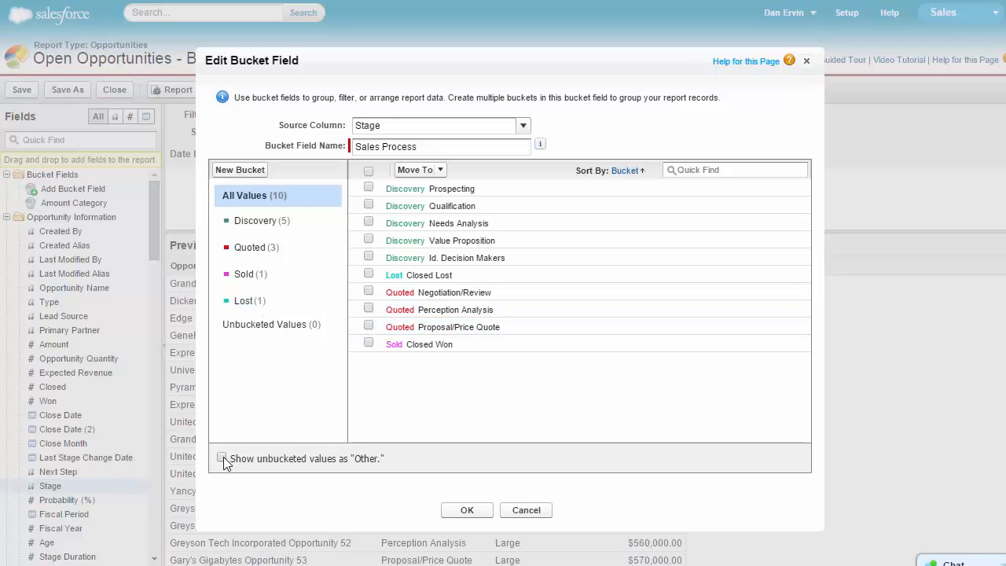
pyautogui.click(221, 457)
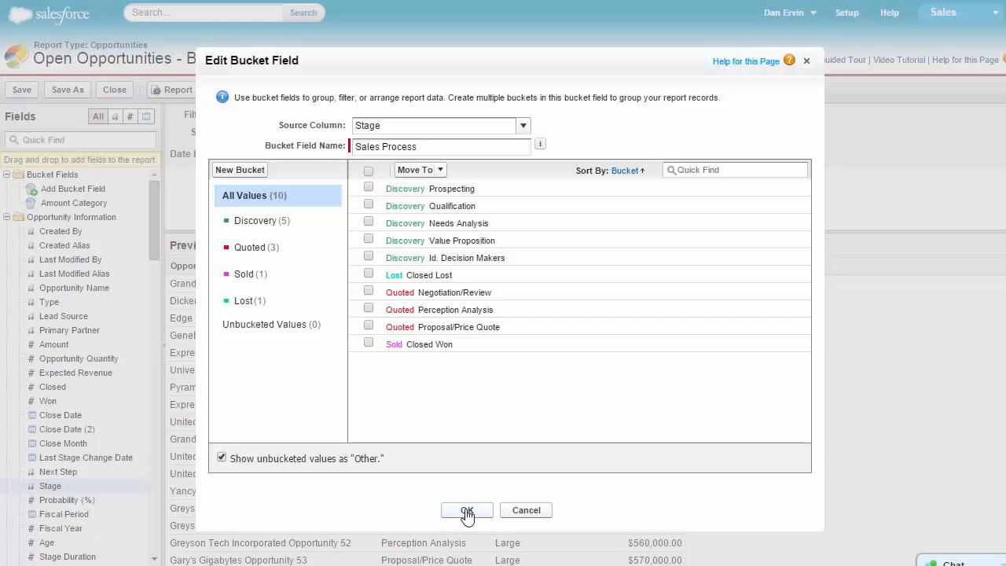
pyautogui.click(466, 509)
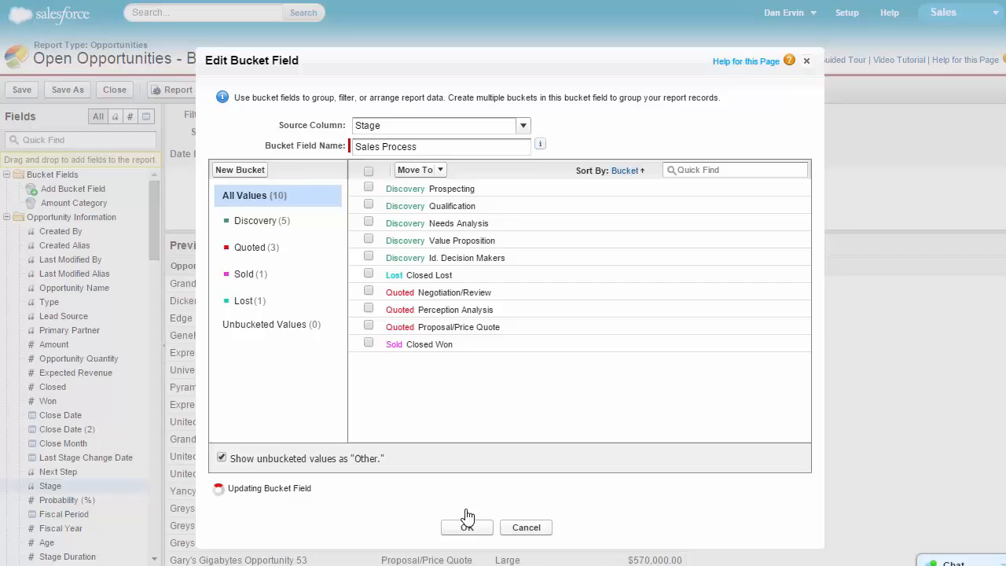
pyautogui.click(467, 528)
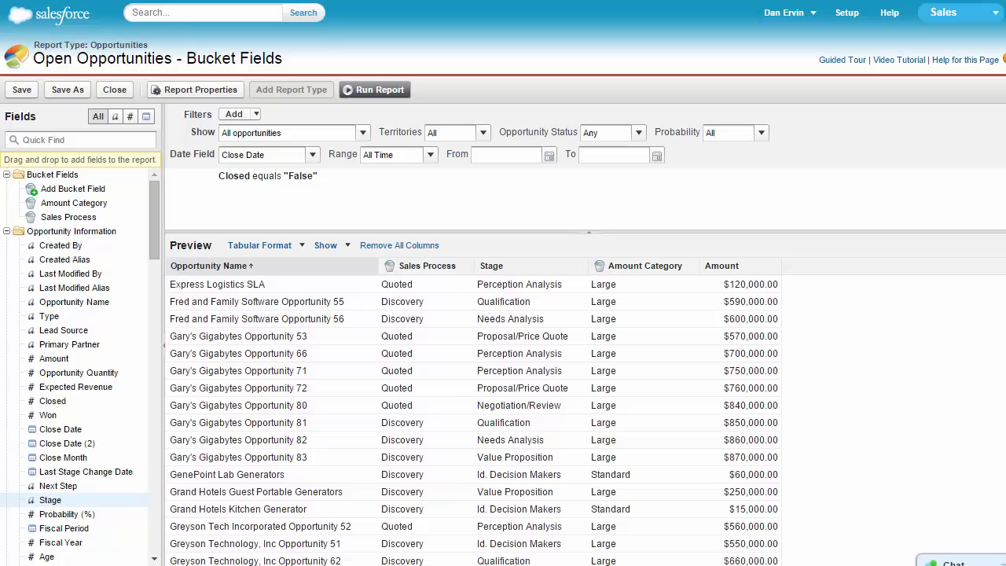
# Scroll the preview past Sales Process and show the Opportunity Name column options
pyautogui.scroll(-3)
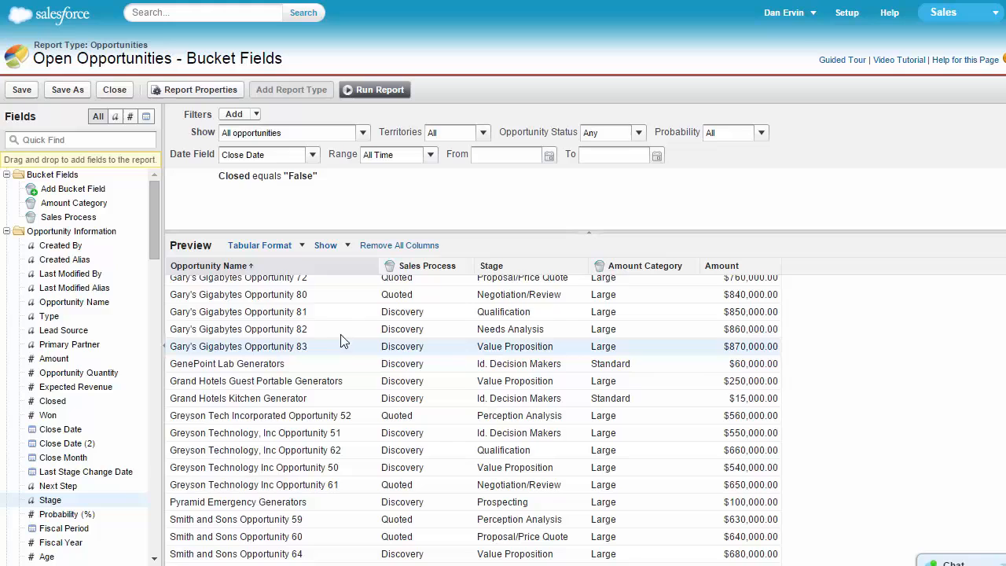
pyautogui.click(371, 265)
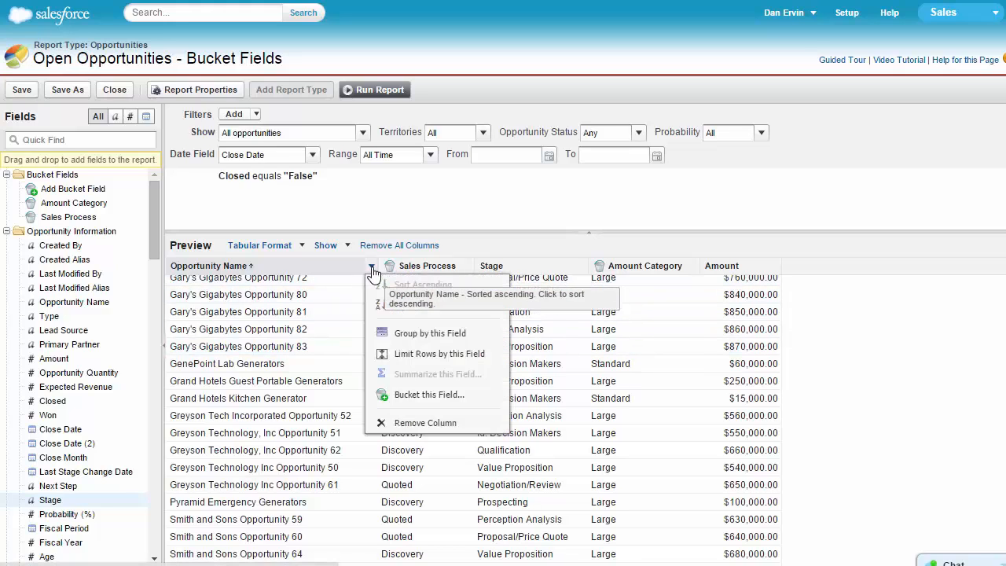
# Create 'Fixed Names' bucket field moving all searched Greyson opportunities into a Greyson bucket, then save
pyautogui.click(429, 393)
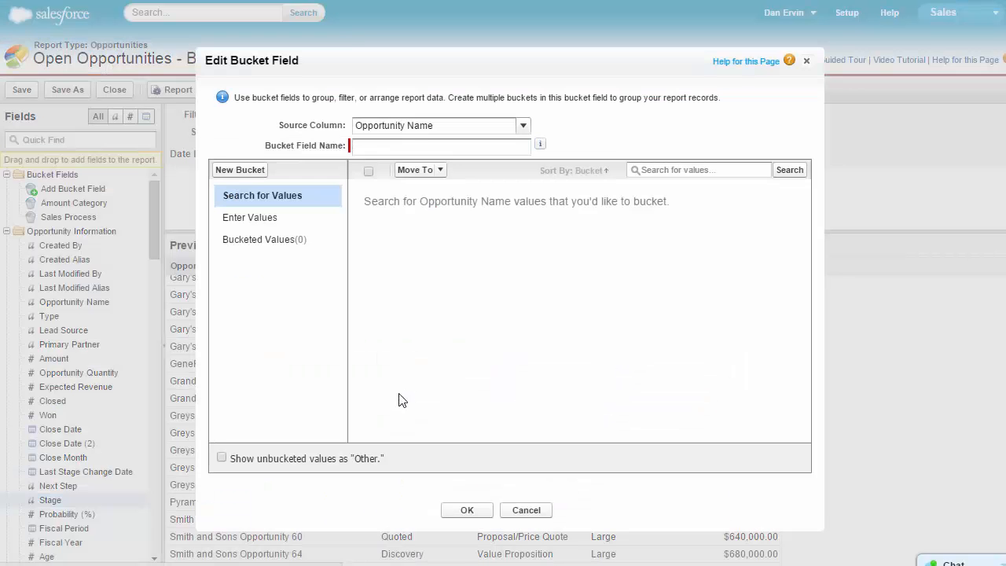
pyautogui.write('Fixed Names')
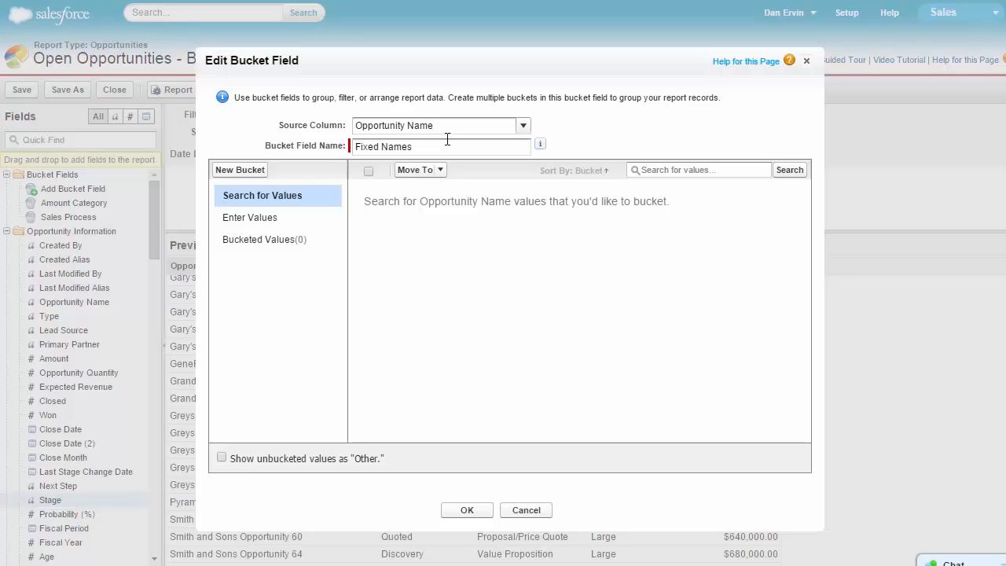
pyautogui.write('Gri')
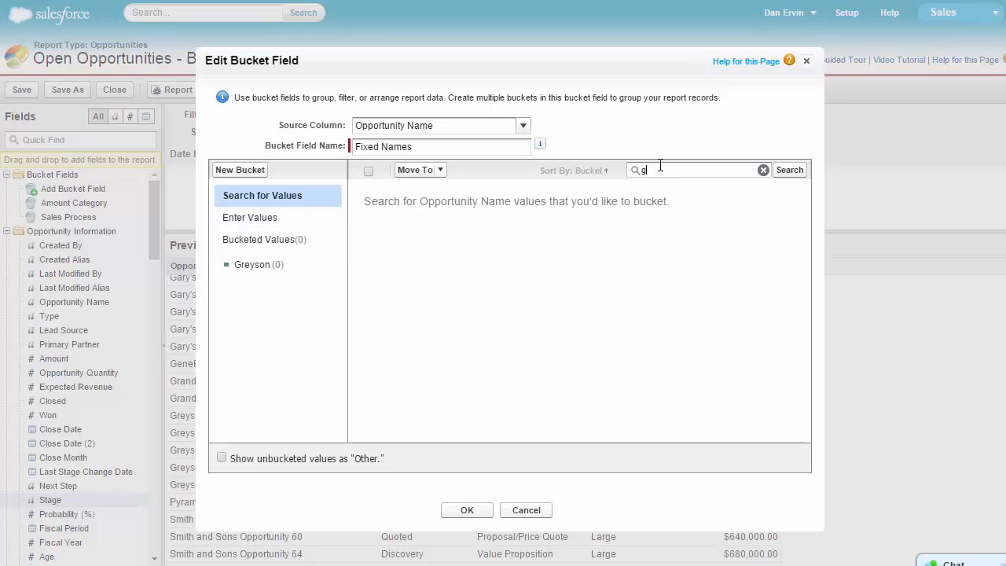
pyautogui.click(789, 170)
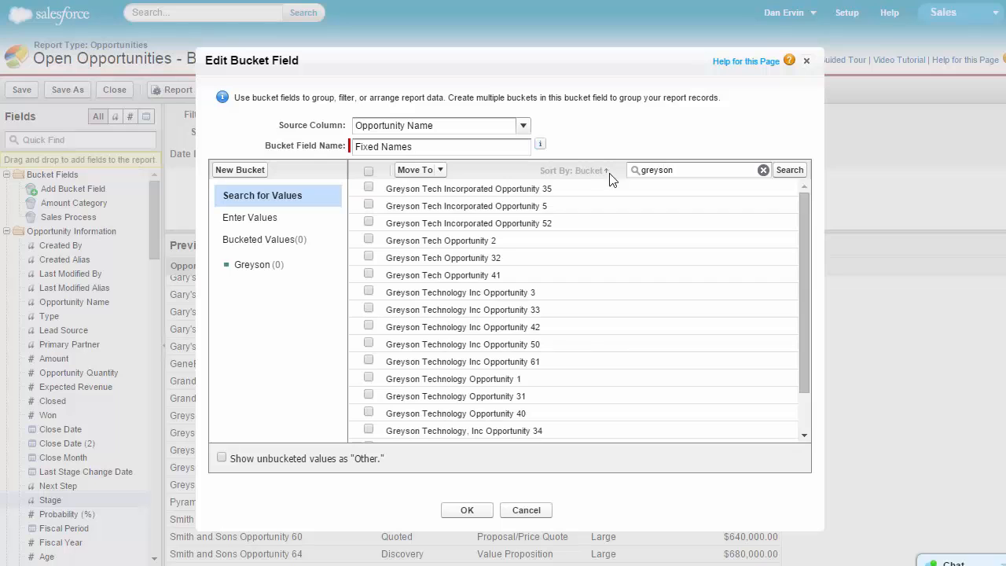
pyautogui.click(368, 169)
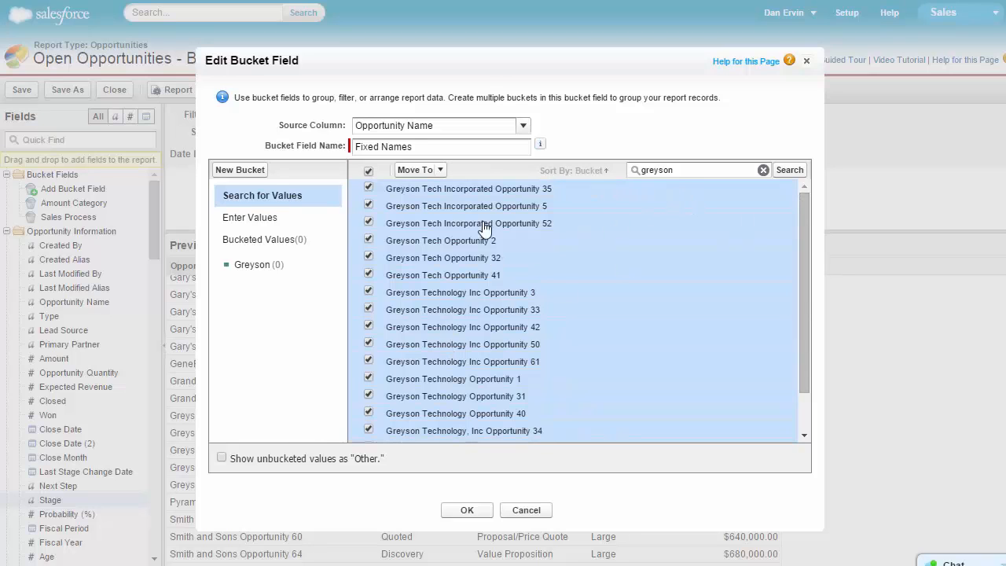
pyautogui.moveTo(252, 264)
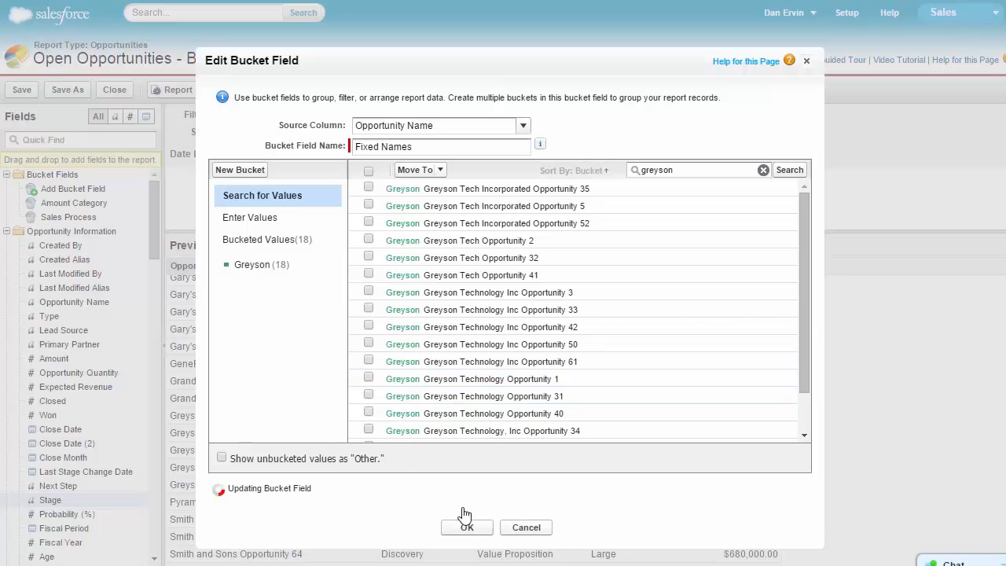
pyautogui.click(465, 528)
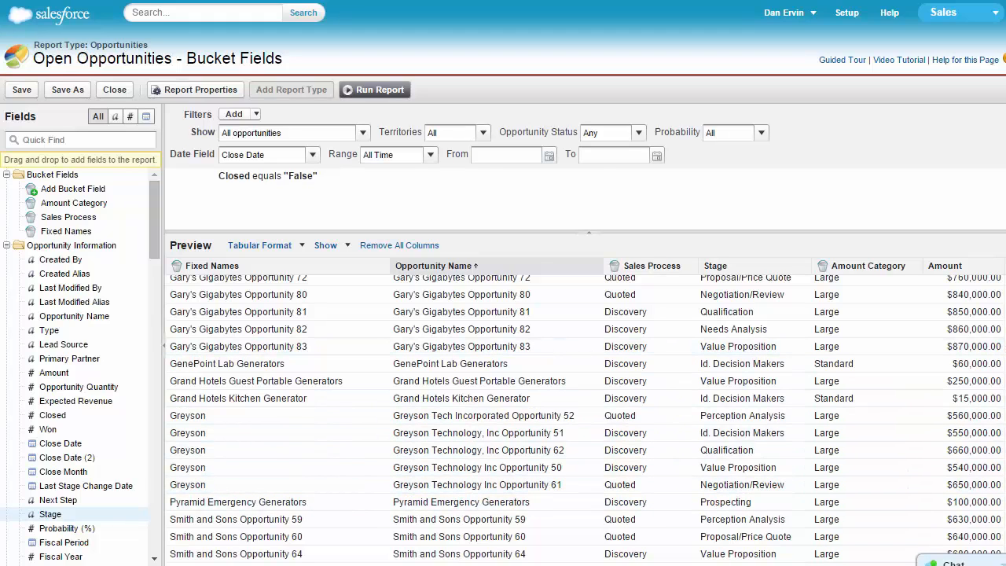
# Switch the report to Summary format grouped by Sales Process and start Add Chart
pyautogui.click(264, 245)
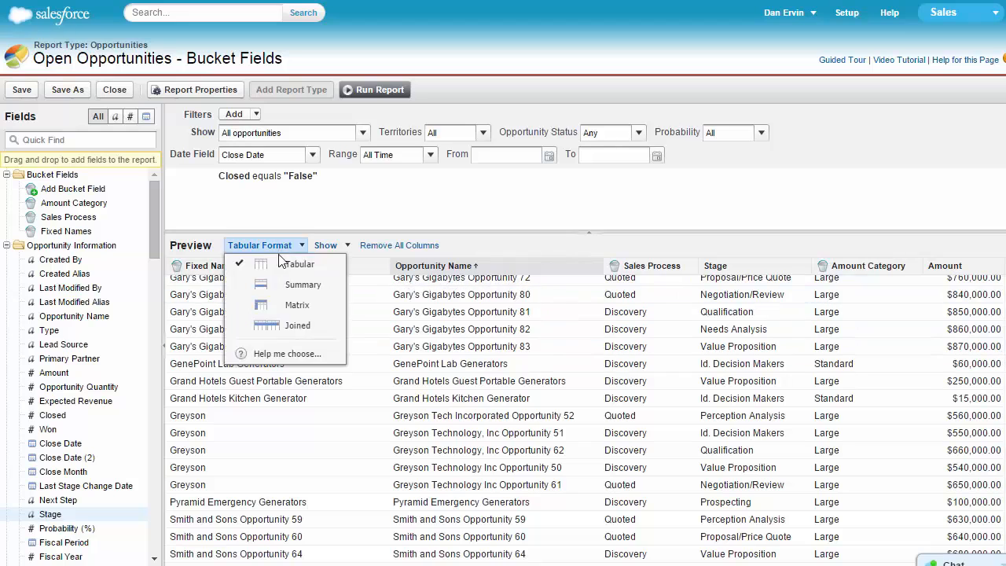
pyautogui.click(302, 284)
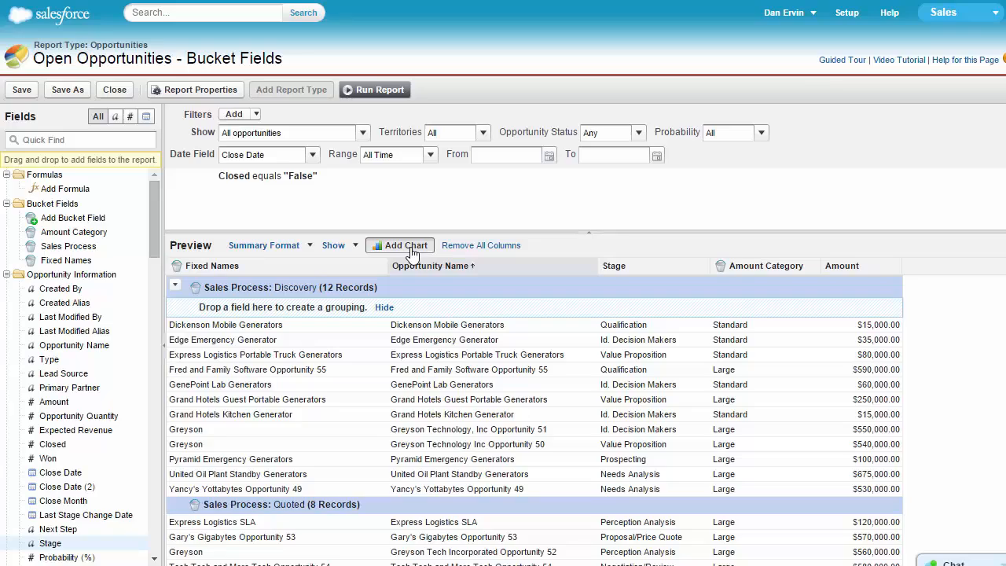
pyautogui.click(399, 245)
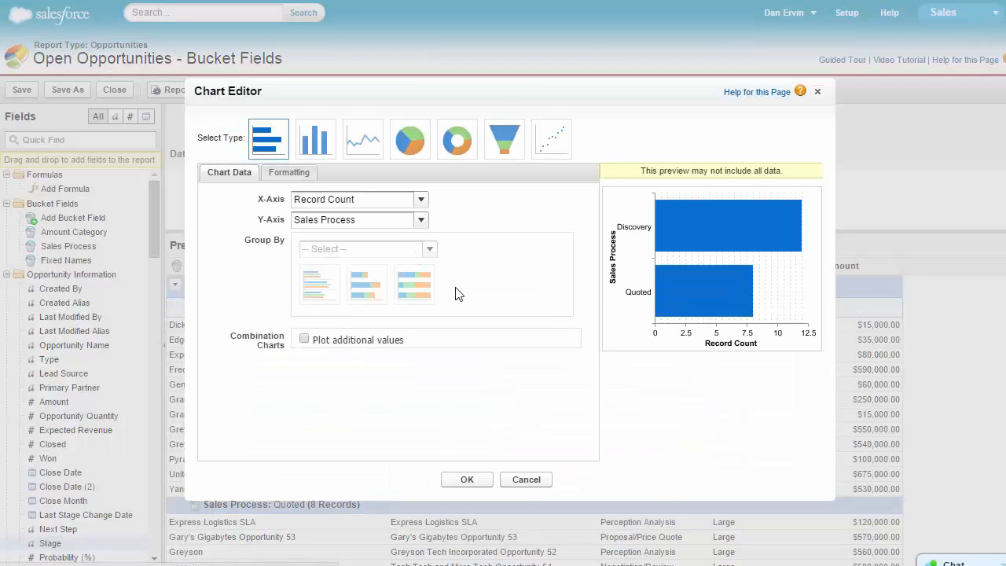
# Review the Y-Axis field choices for the record-count chart, then cancel the chart editor
pyautogui.click(421, 220)
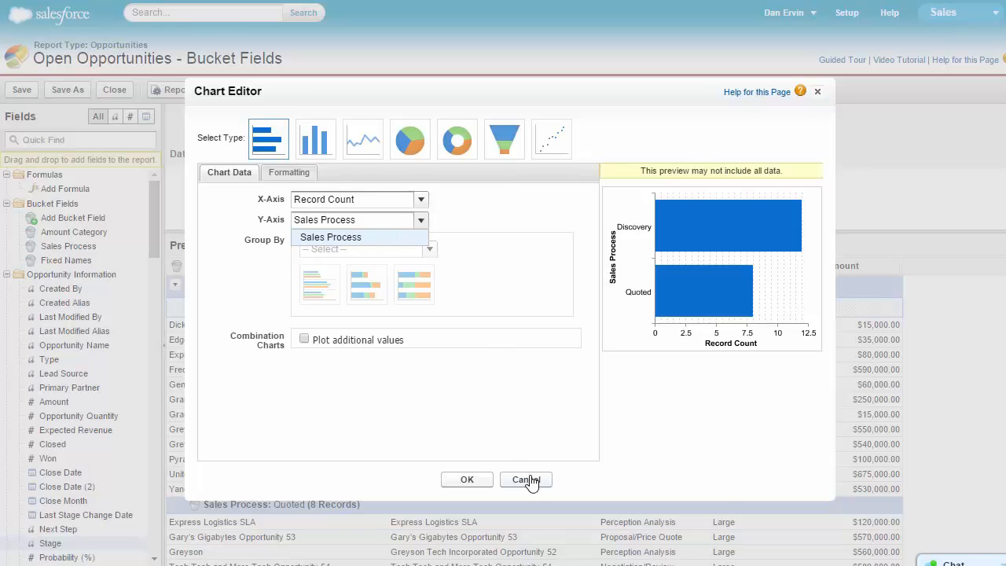
pyautogui.click(525, 479)
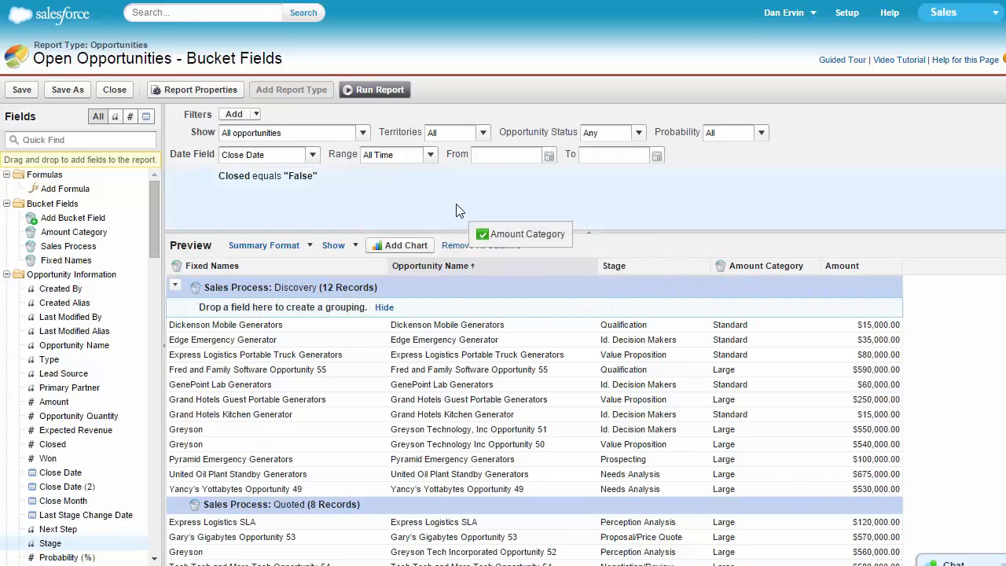
# Add an Amount Category filter and list its bucket values Standard, Large and Huge
pyautogui.click(234, 114)
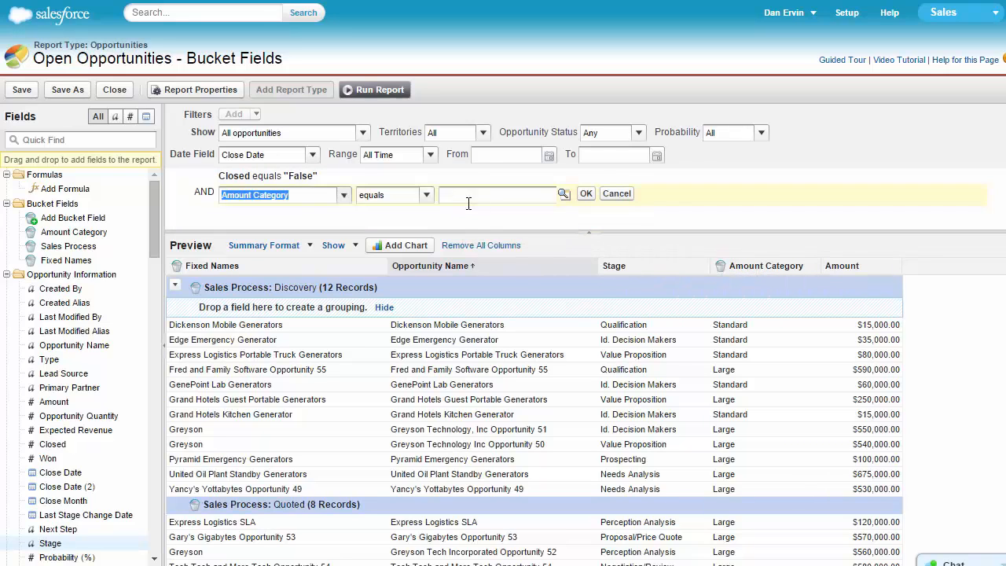
pyautogui.click(562, 193)
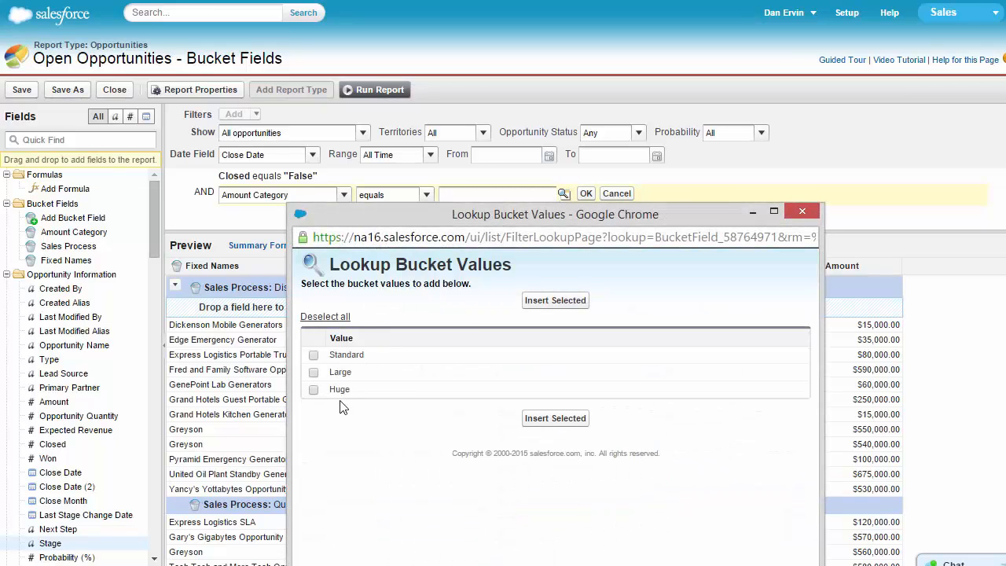